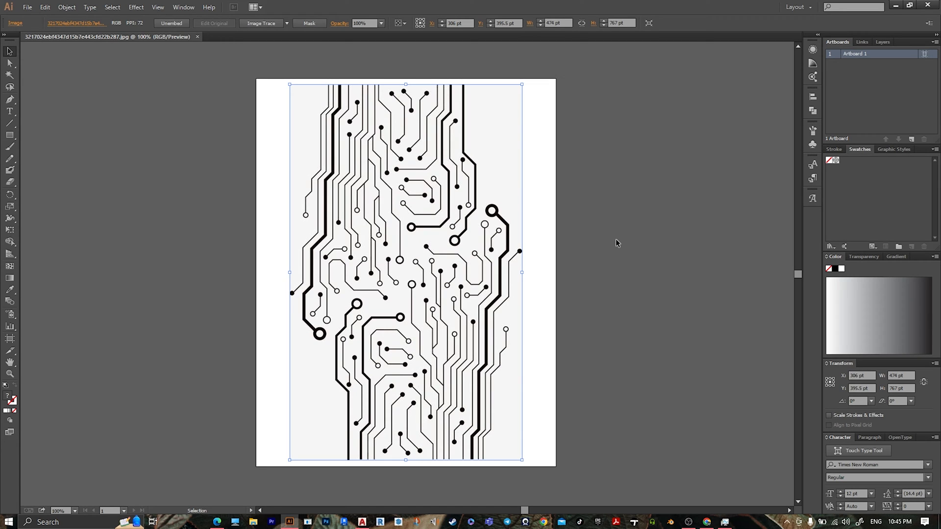
mouse_move(595, 227)
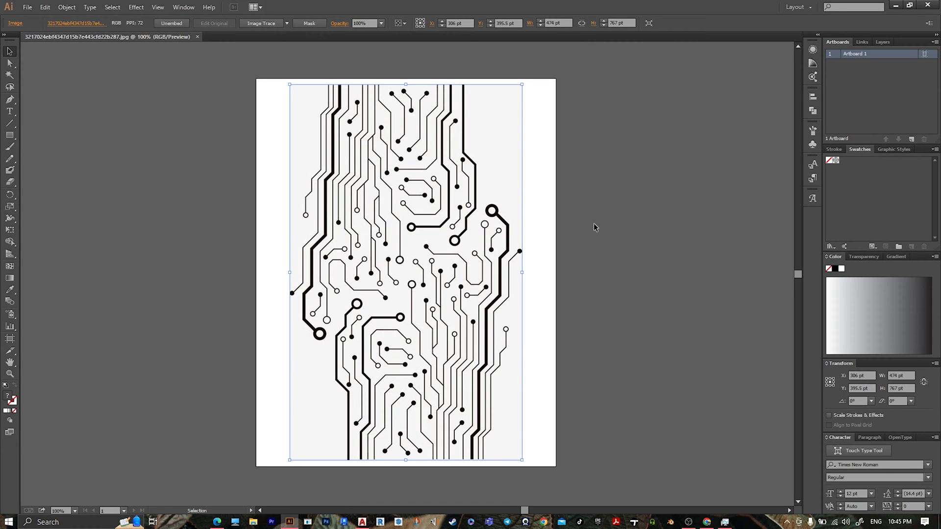
mouse_move(579, 207)
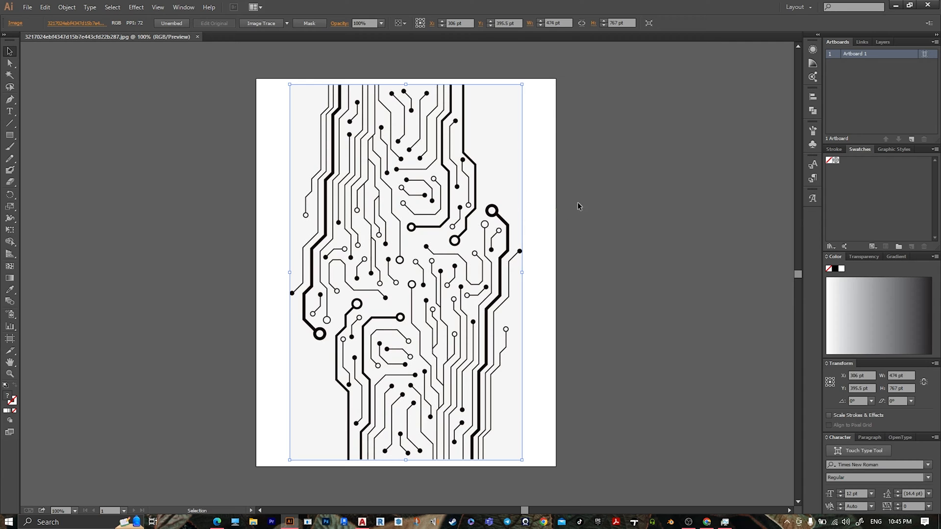
mouse_move(558, 226)
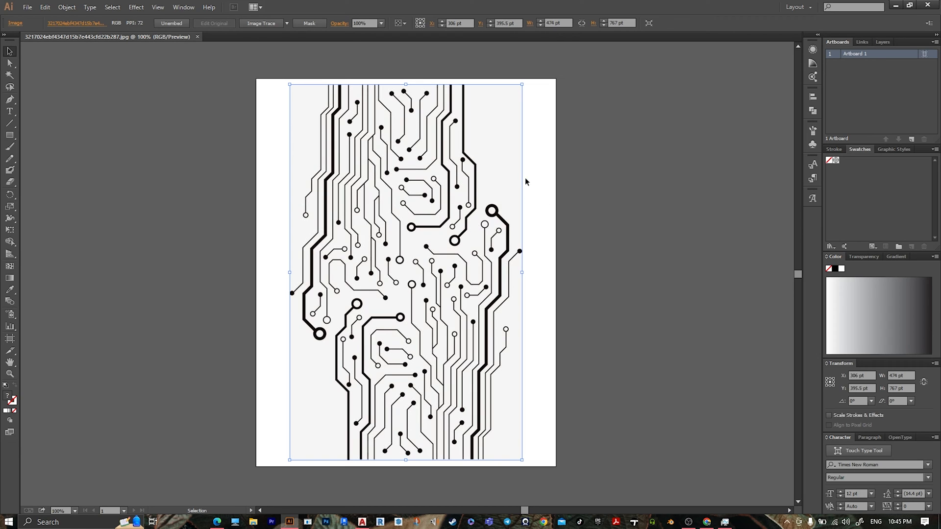
mouse_move(380, 146)
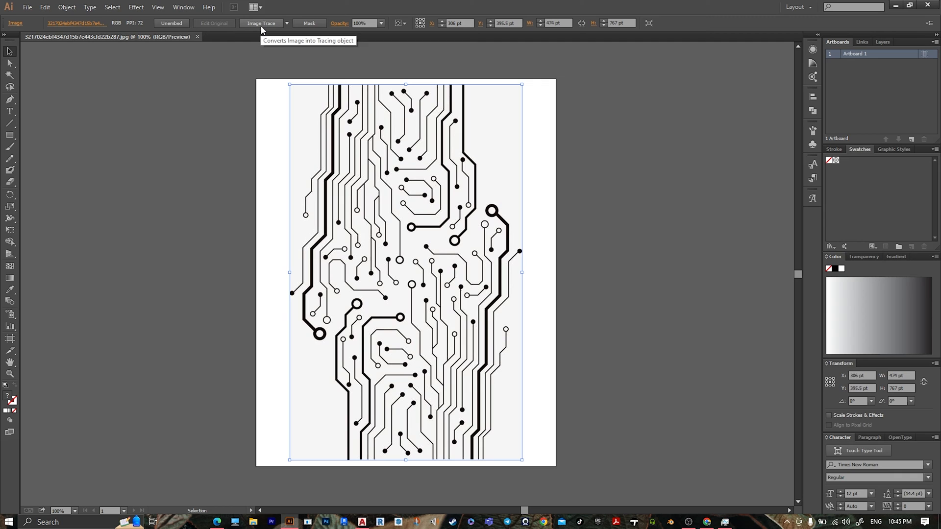
mouse_move(257, 30)
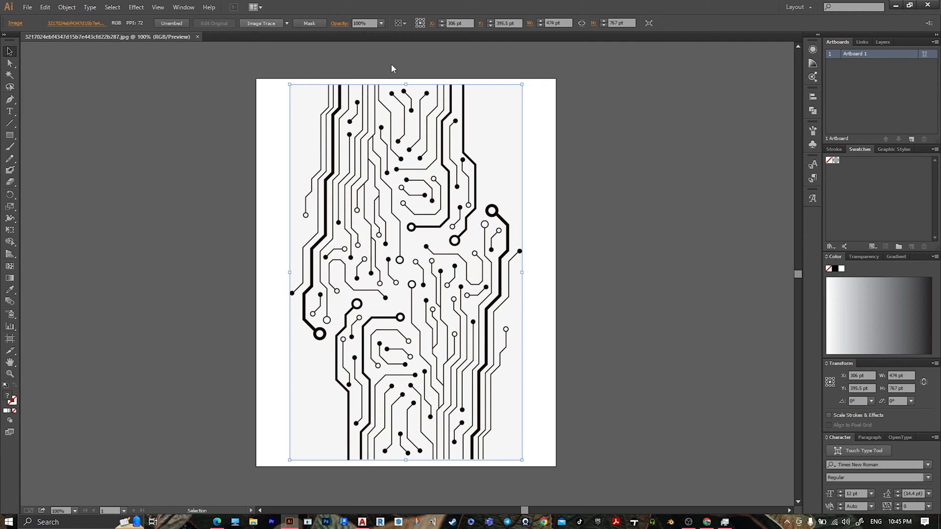
Run Image Trace on the circuit image and expand the result into editable paths
left_click(261, 22)
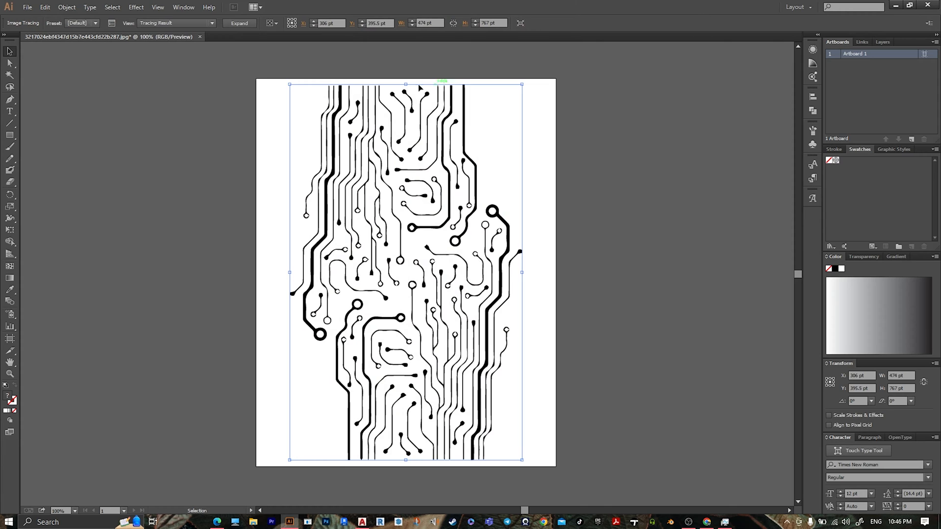
mouse_move(257, 58)
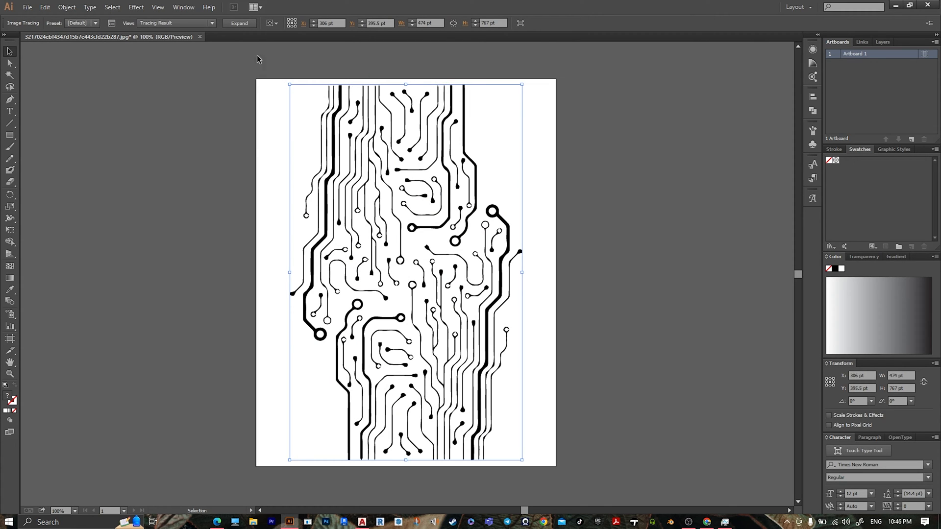
mouse_move(274, 114)
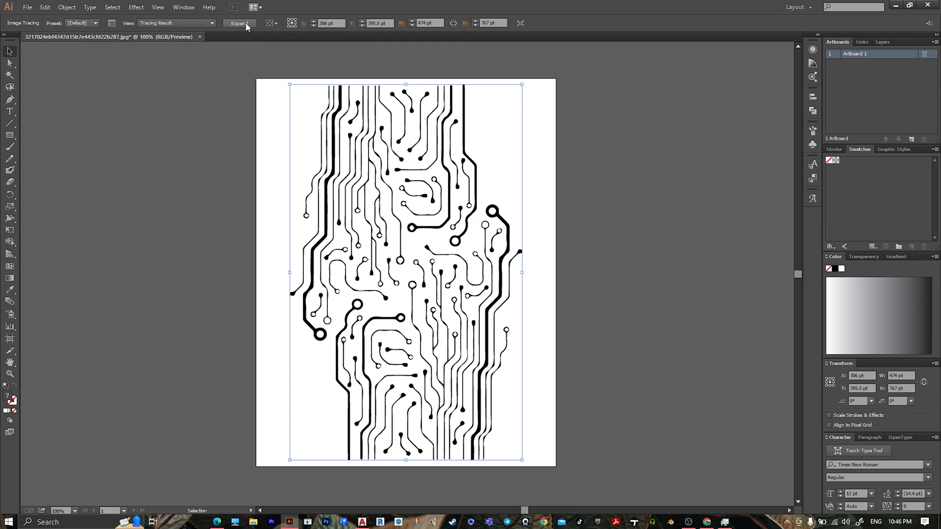
left_click(240, 23)
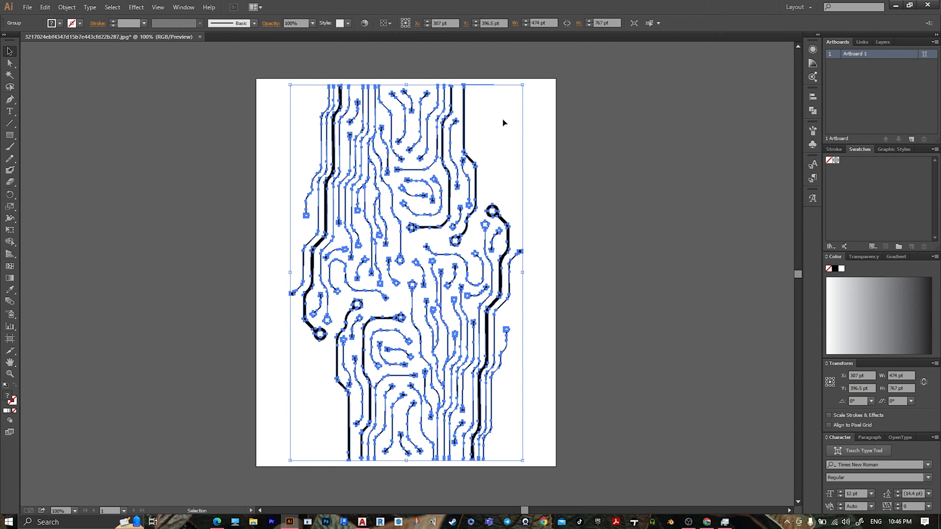
mouse_move(477, 127)
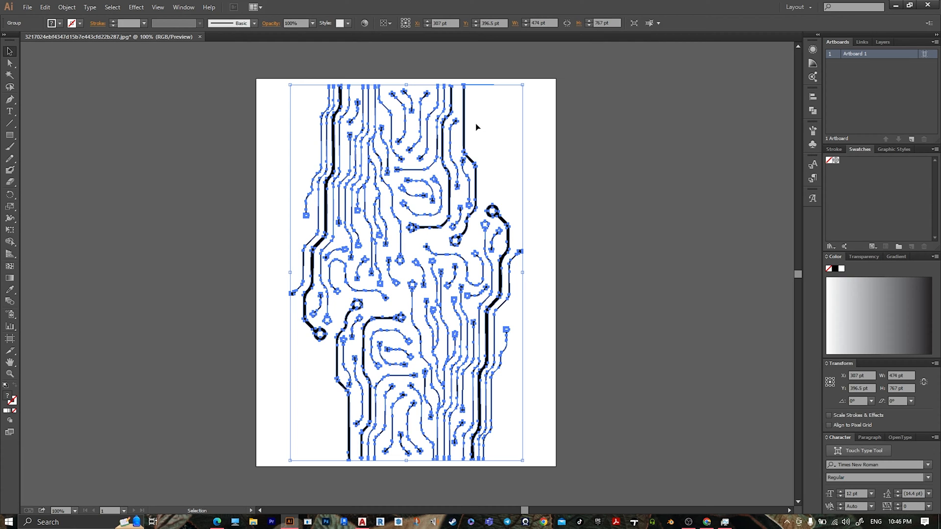
Dismiss the traced group's context menu, deselect the artwork, then select all with Ctrl+A
right_click(477, 127)
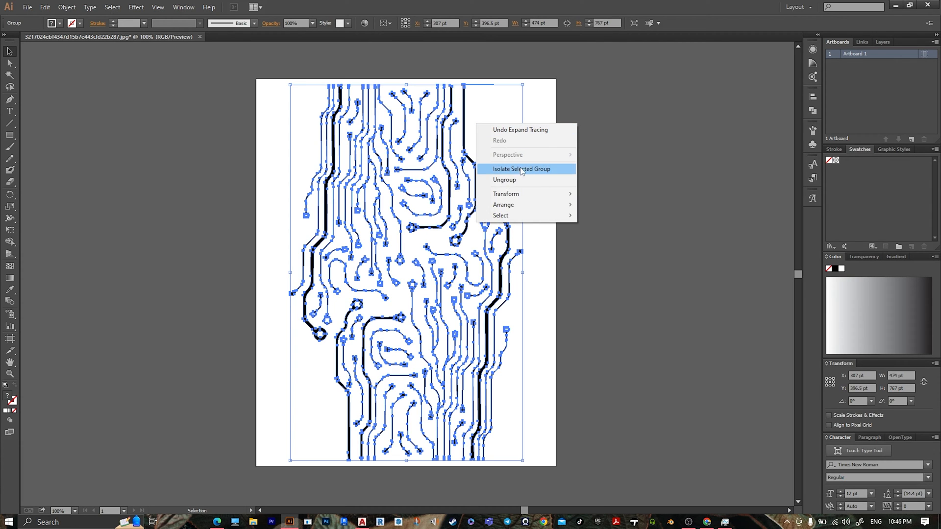
left_click(505, 180)
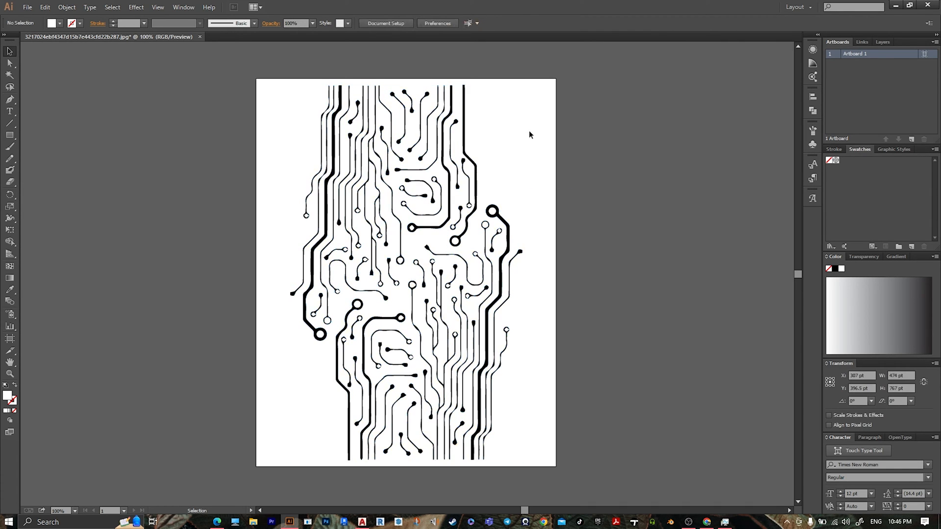
key("ctrl+a")
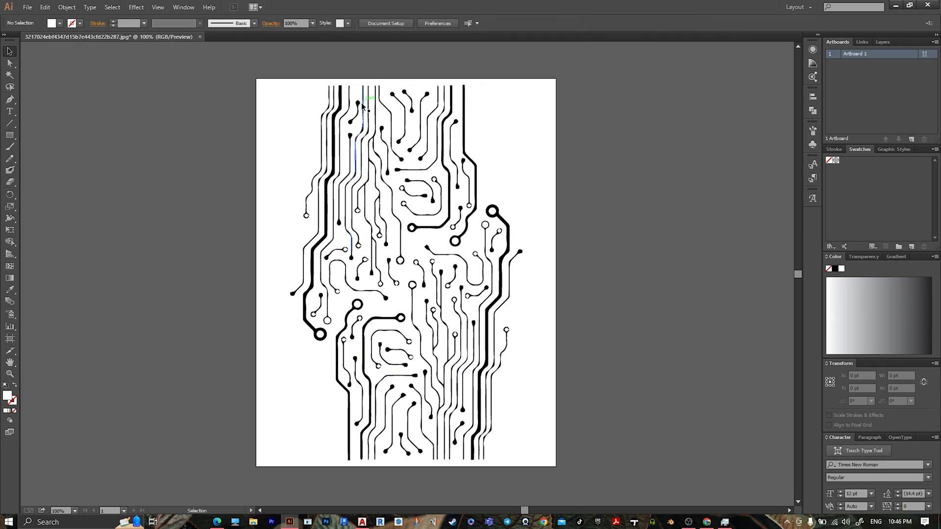
Start an export with AutoCAD Drawing (*.DWG) as the file format
left_click(27, 7)
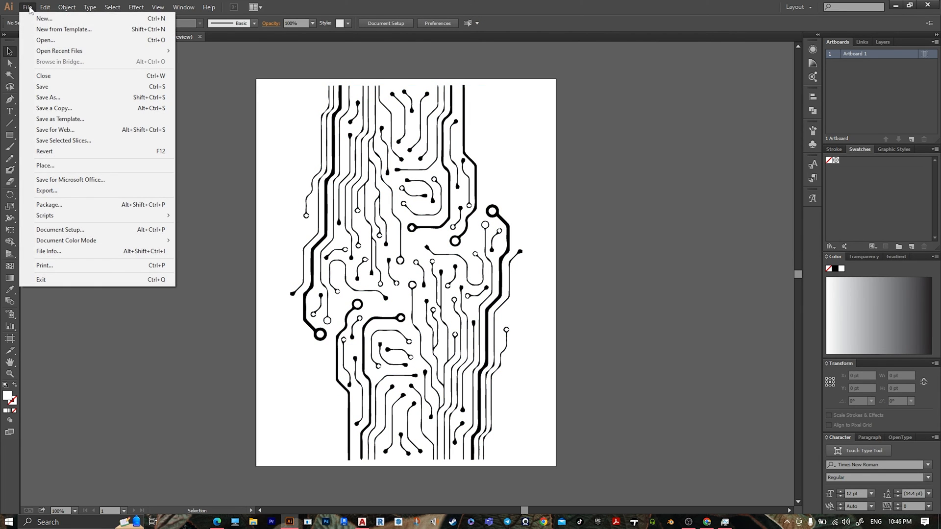
mouse_move(60, 119)
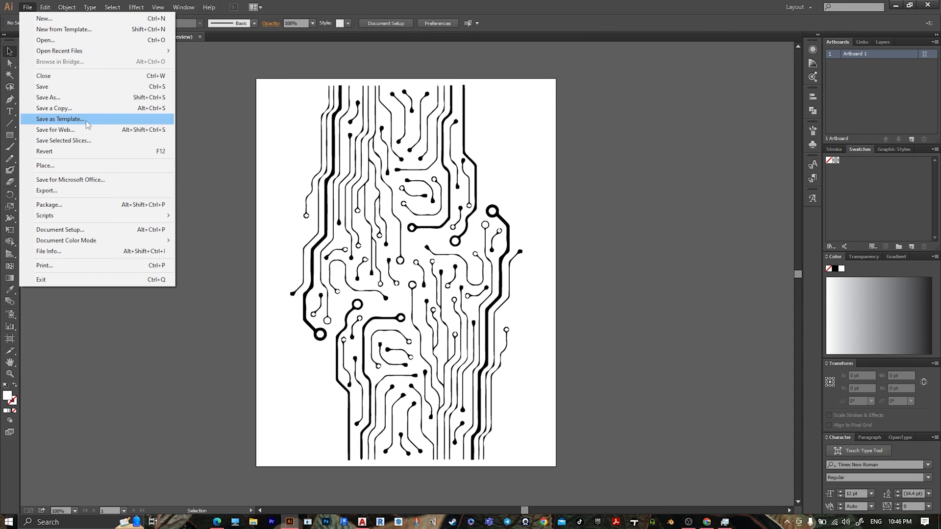
mouse_move(82, 119)
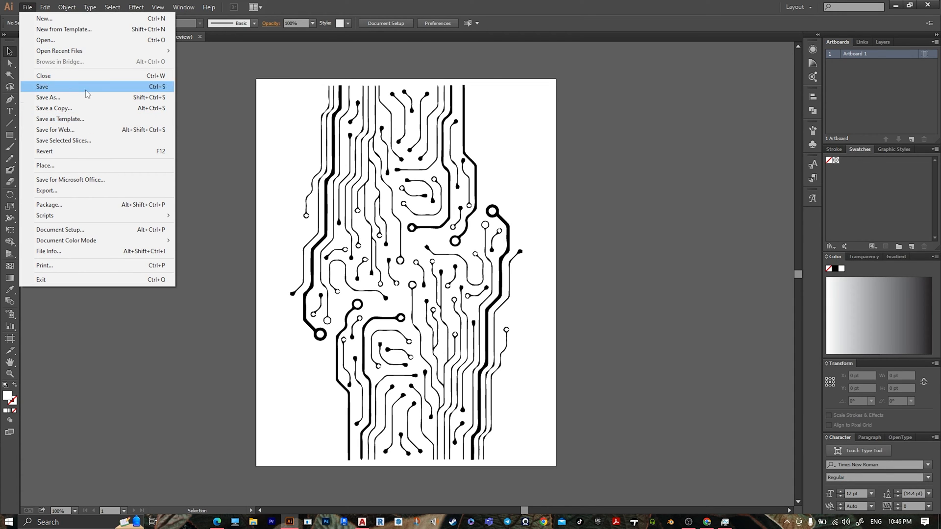
left_click(46, 191)
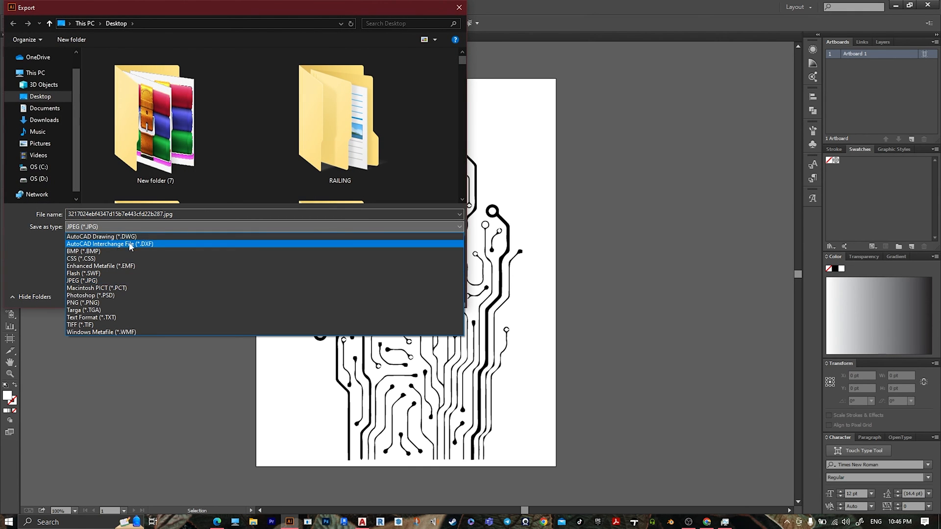
mouse_move(101, 237)
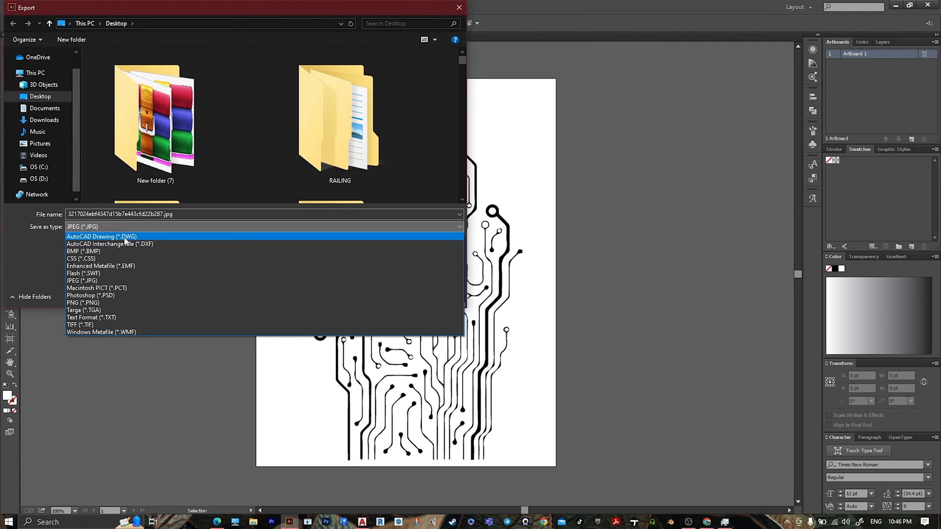
left_click(101, 236)
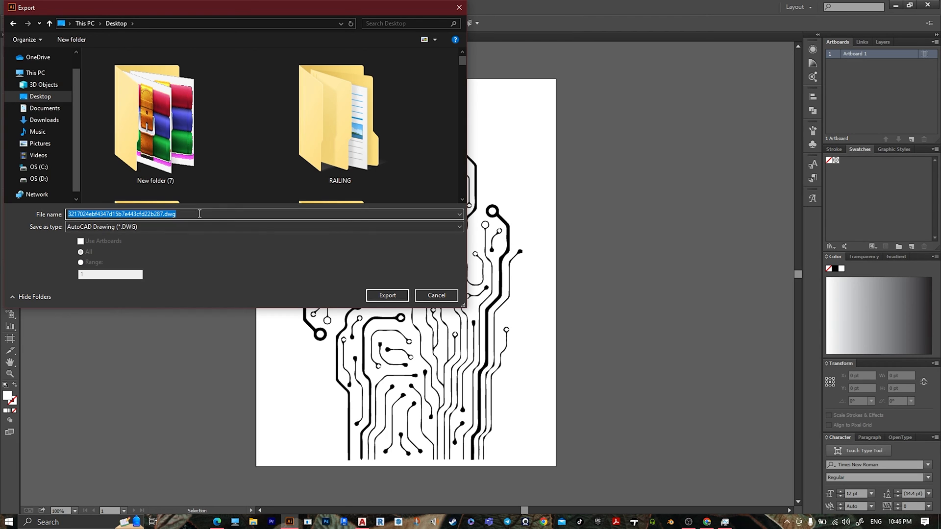
Name the export 'new pattern' and confirm exporting it to the Desktop
type("new")
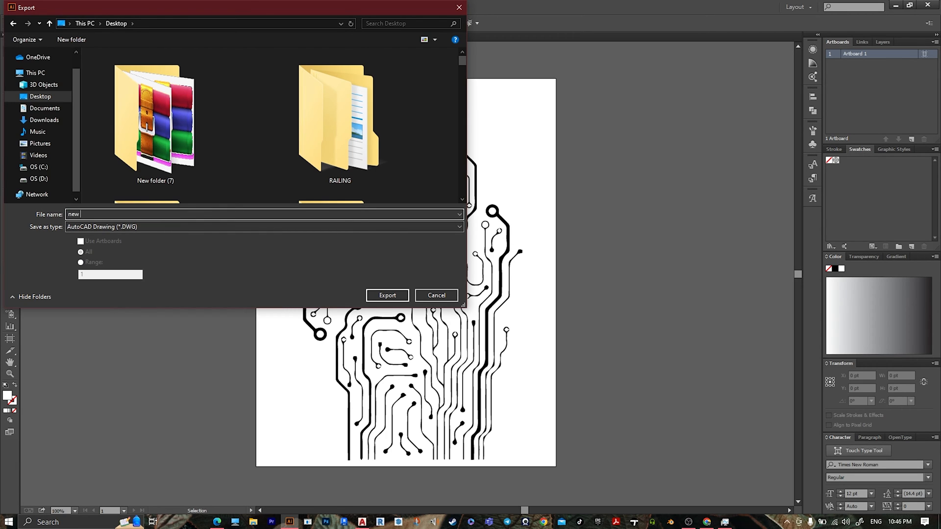
type("pattern")
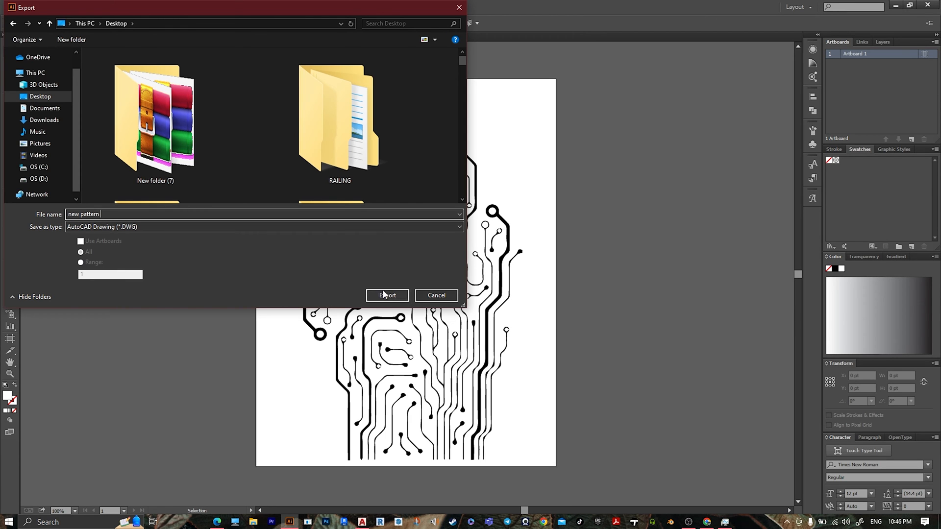
left_click(387, 295)
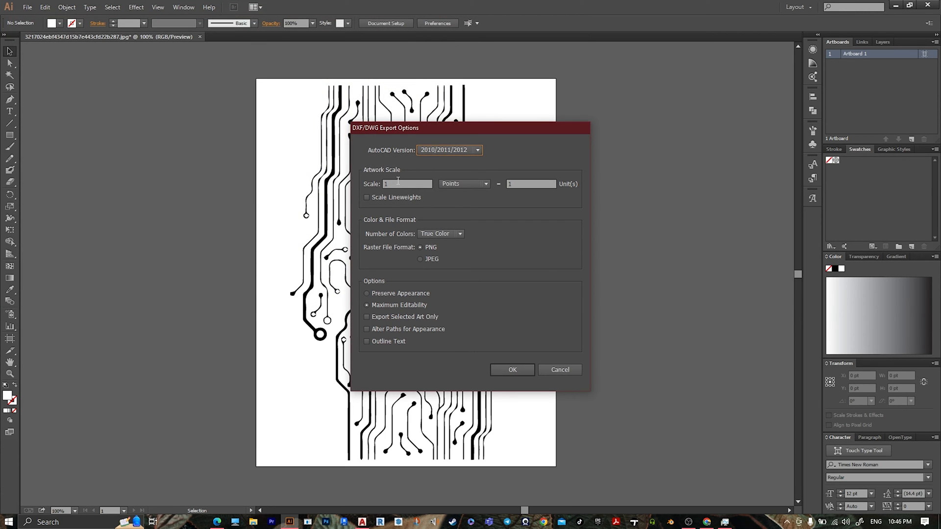
mouse_move(461, 229)
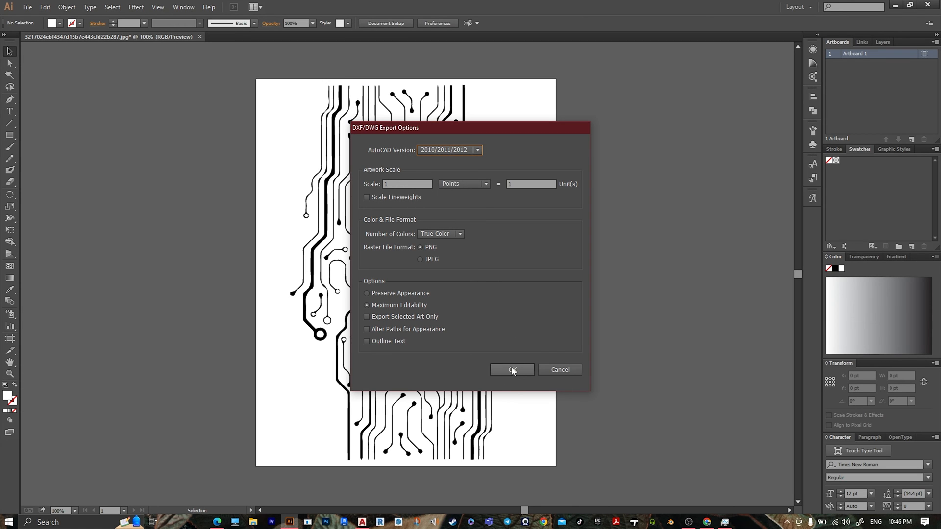
Accept the default DXF/DWG options: AutoCAD 2010/2011/2012 with maximum editability
left_click(512, 370)
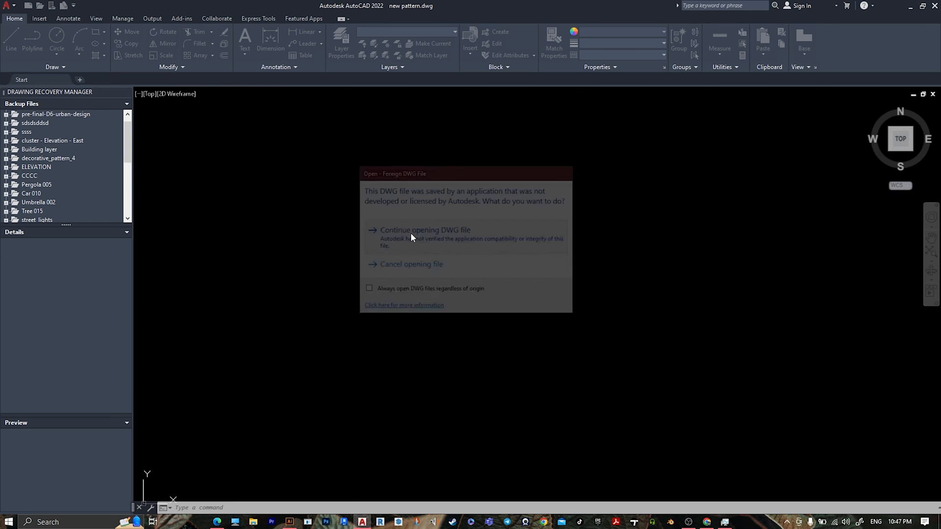
Continue opening the foreign 'new pattern.dwg' so the circuit pattern appears in model space
left_click(425, 229)
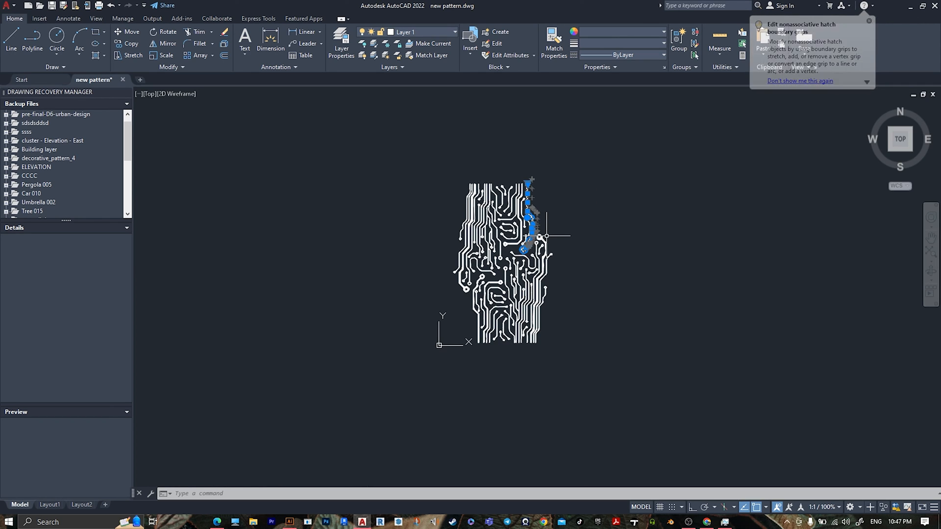
Run EXPLODE on the selected pattern hatch to break it into separate objects
type("E")
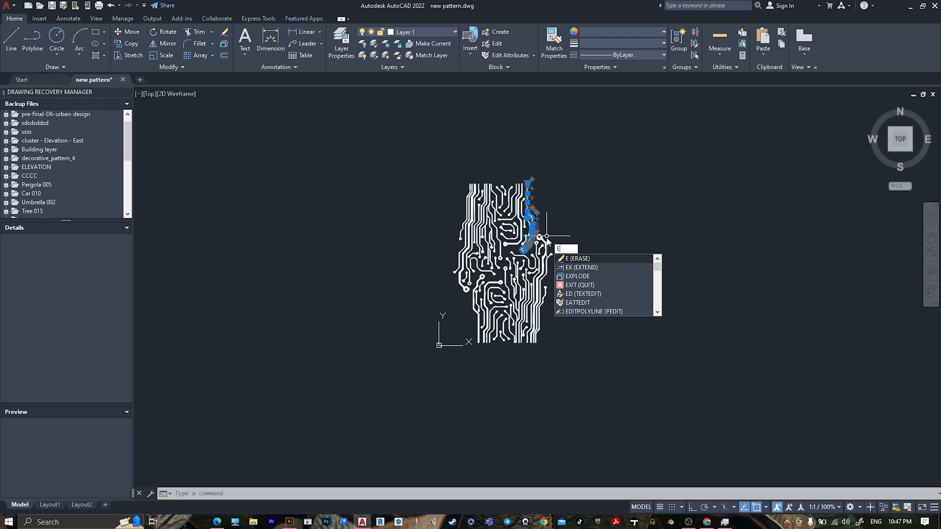
type("X")
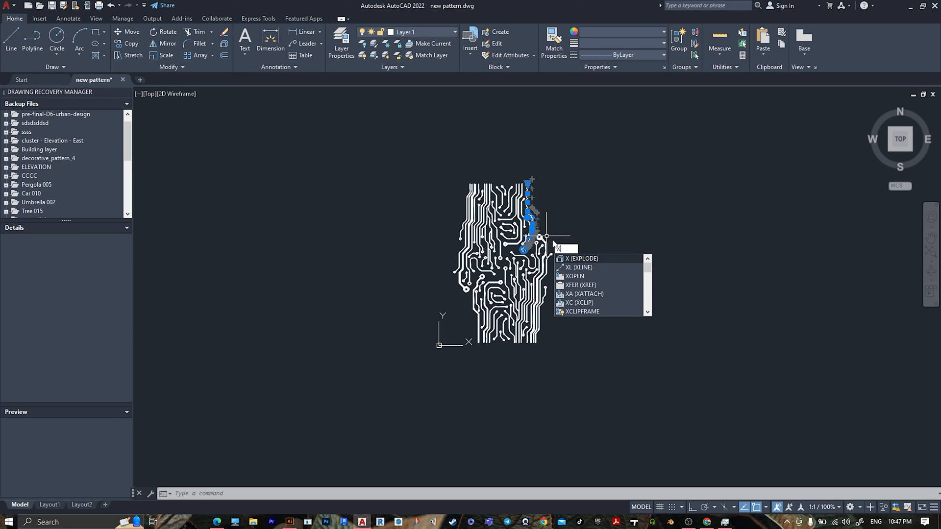
key("Enter")
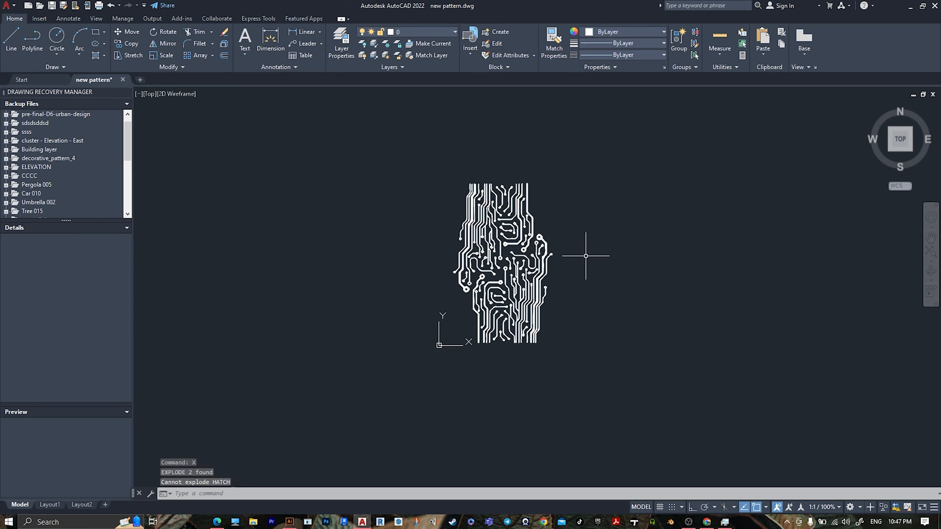